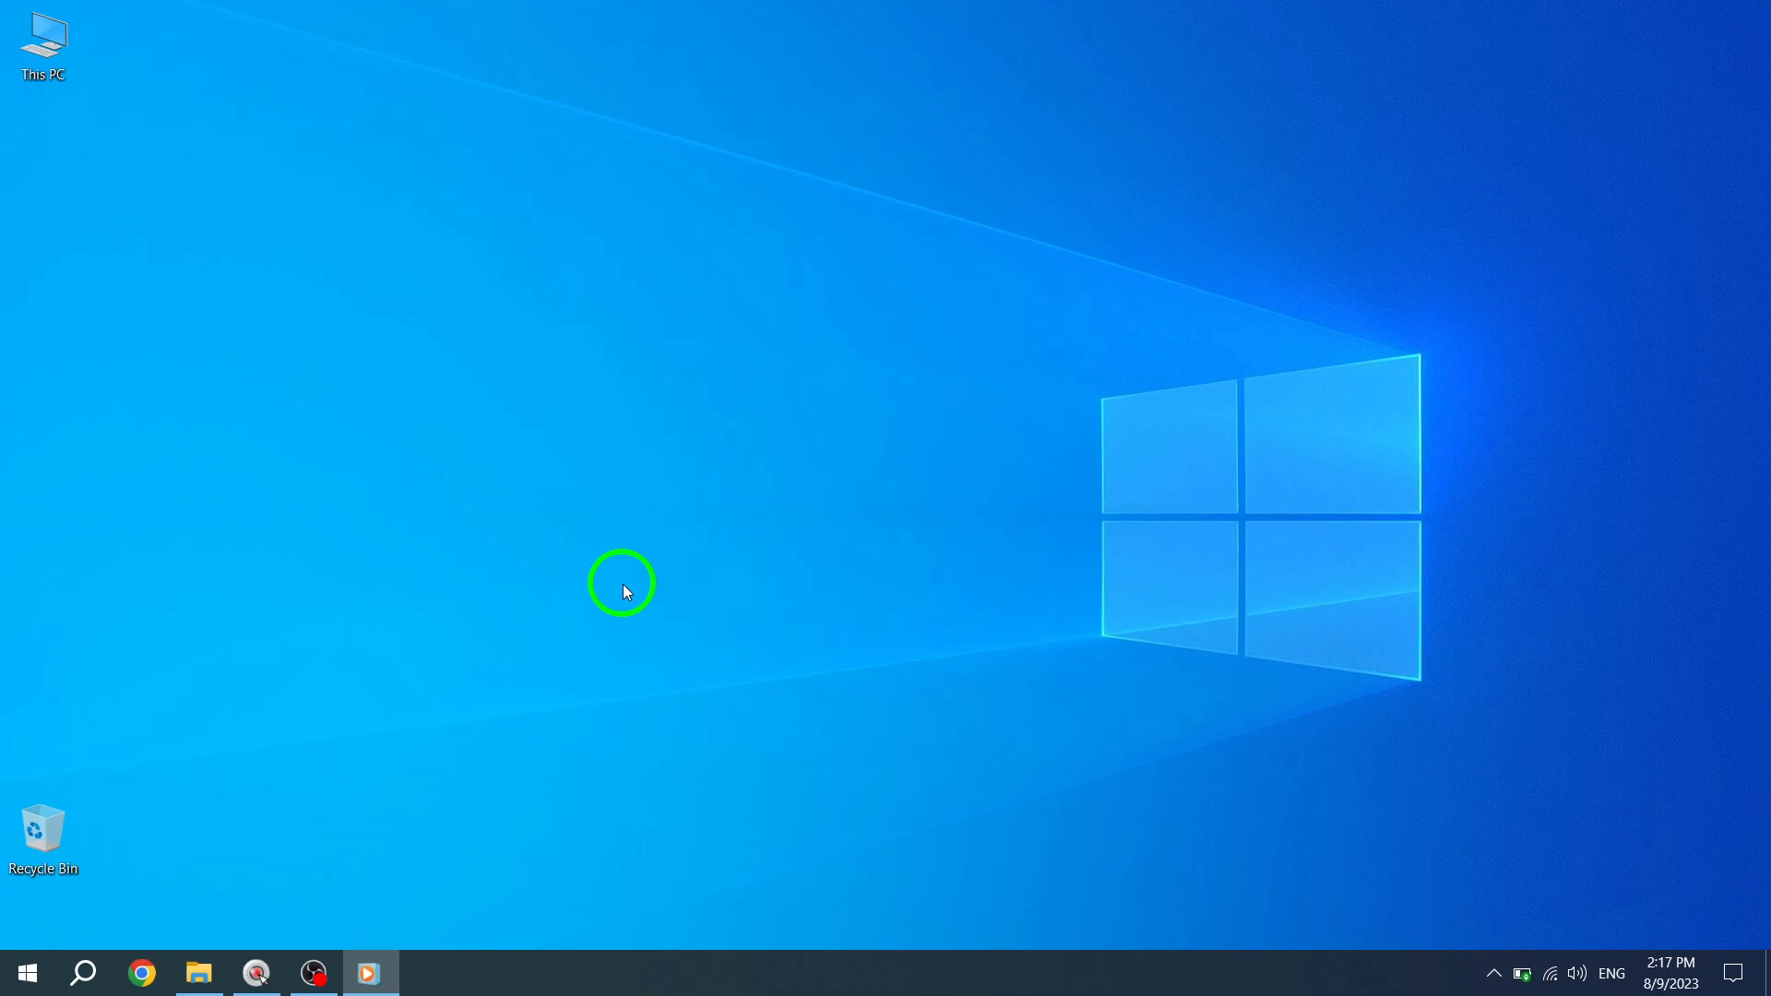
mouse_move(366, 729)
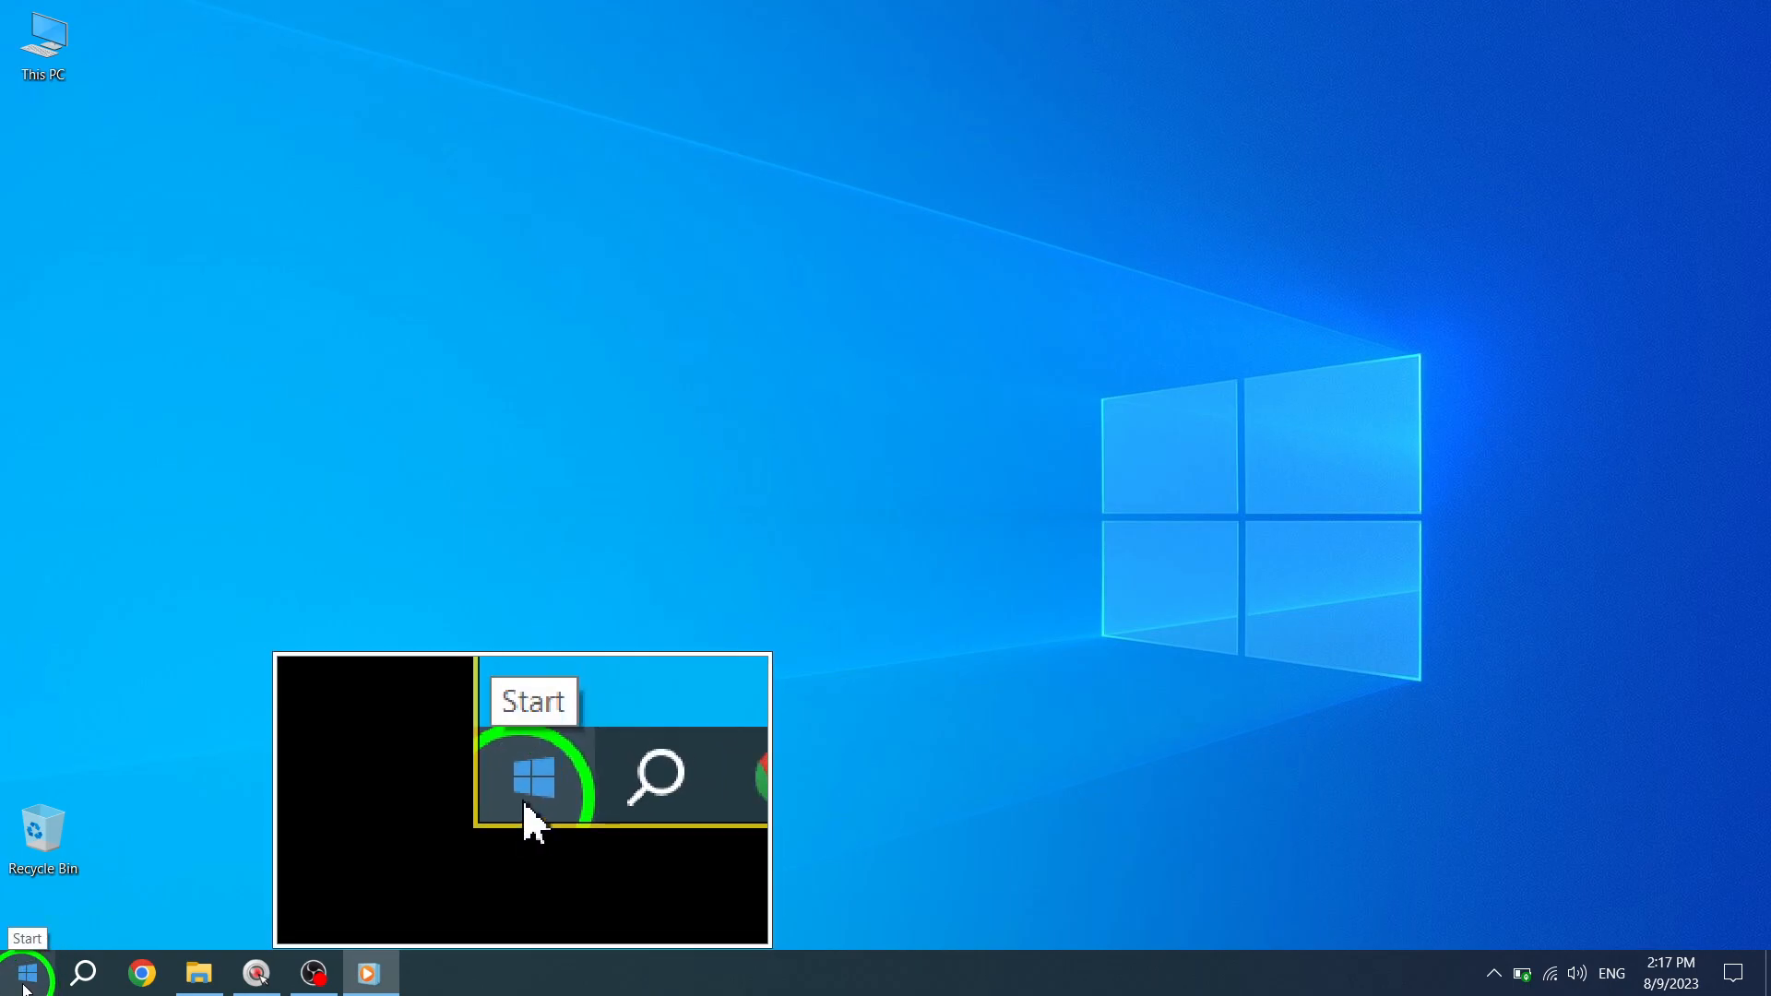
Step: Bring up the Start menu from the taskbar
left_click(24, 967)
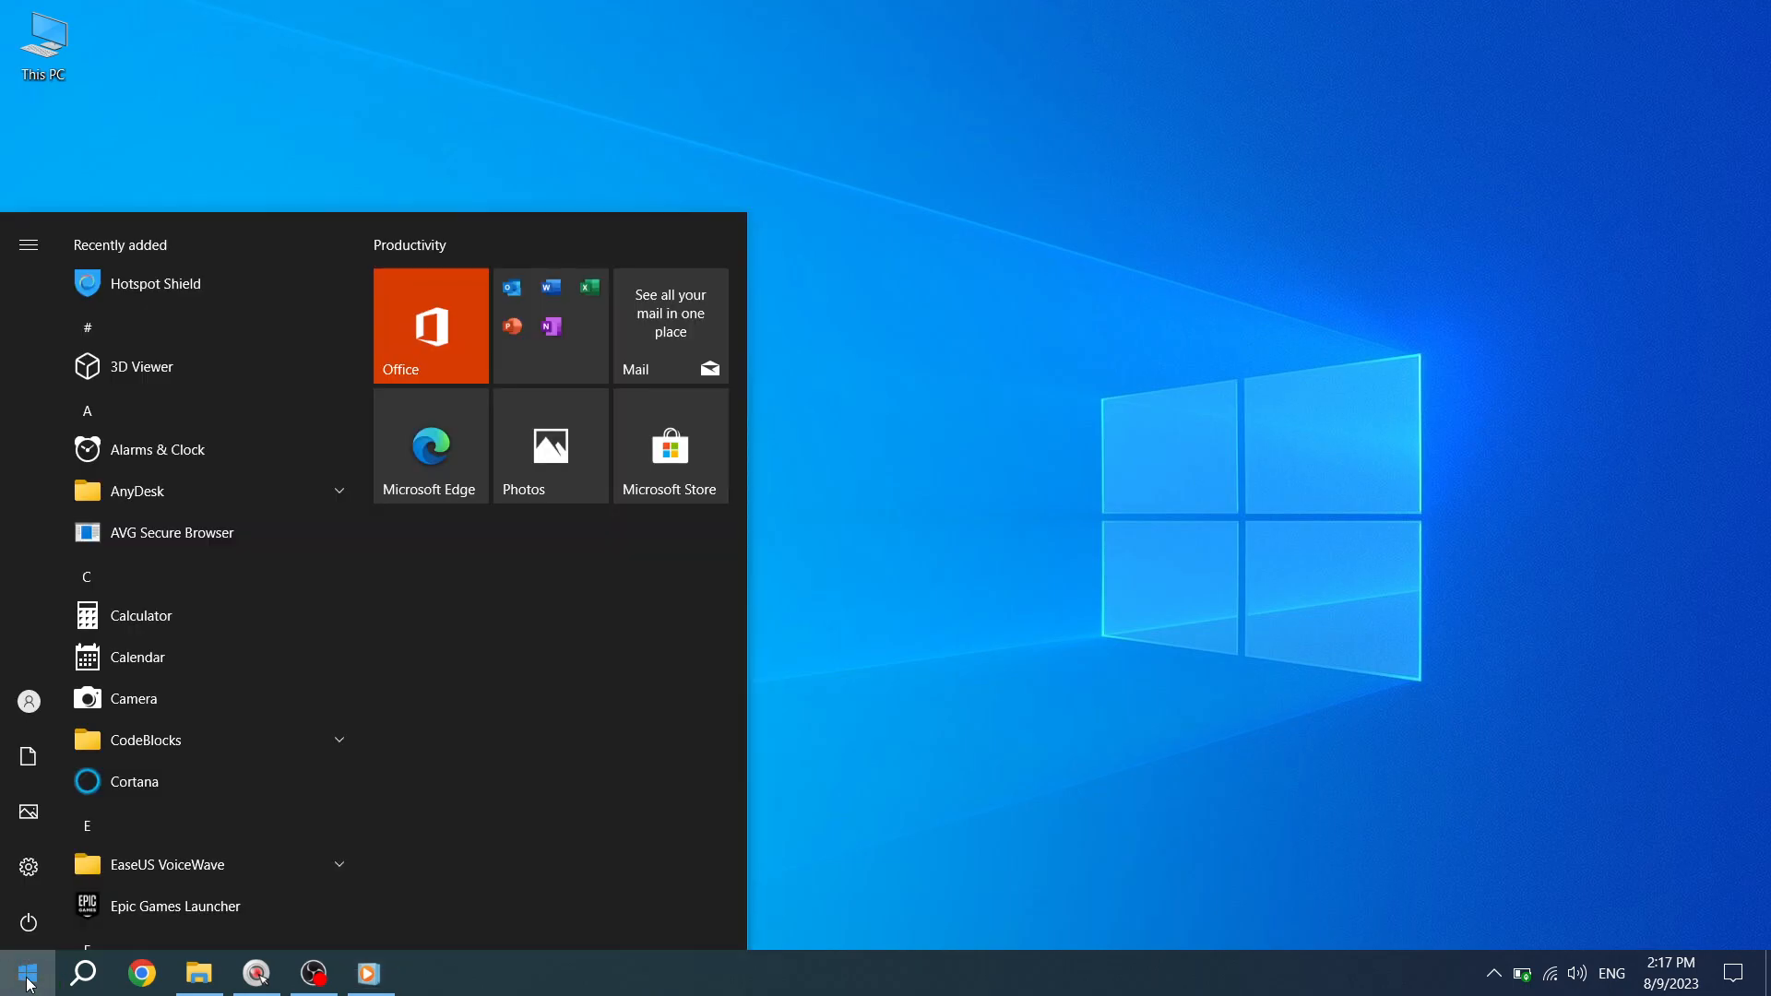
mouse_move(26, 923)
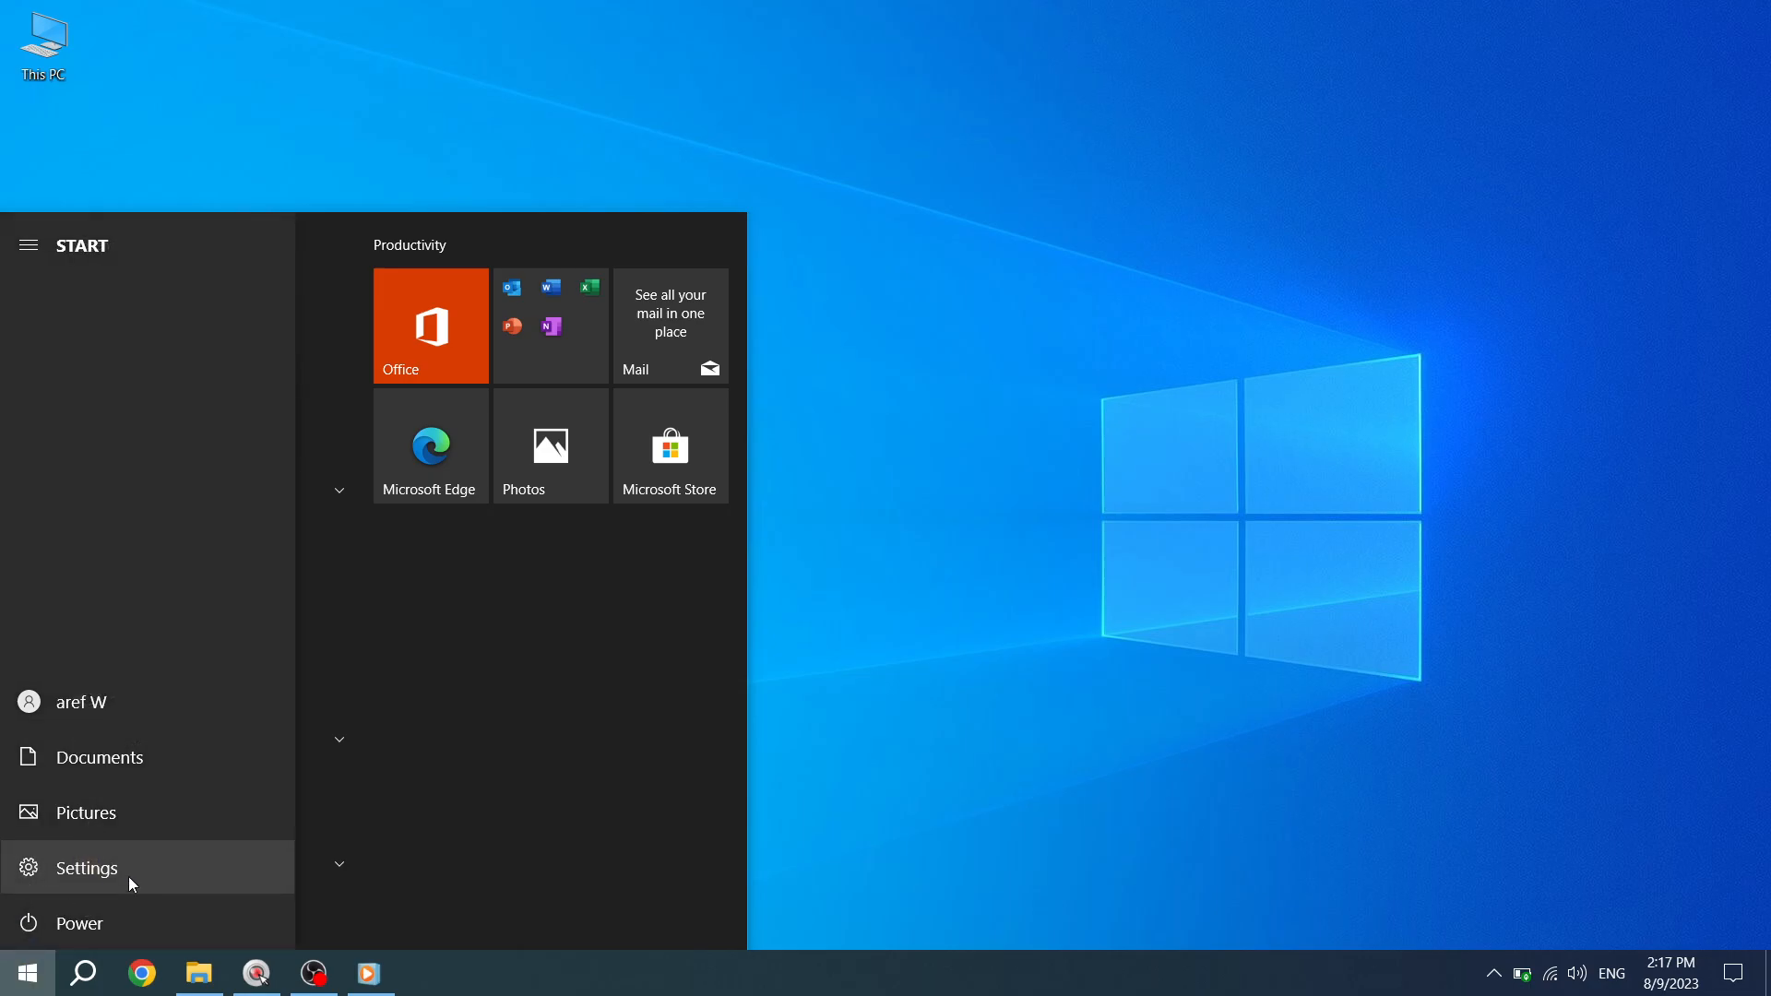
Step: Launch Settings and go to the Search category's Permissions & History page
left_click(85, 867)
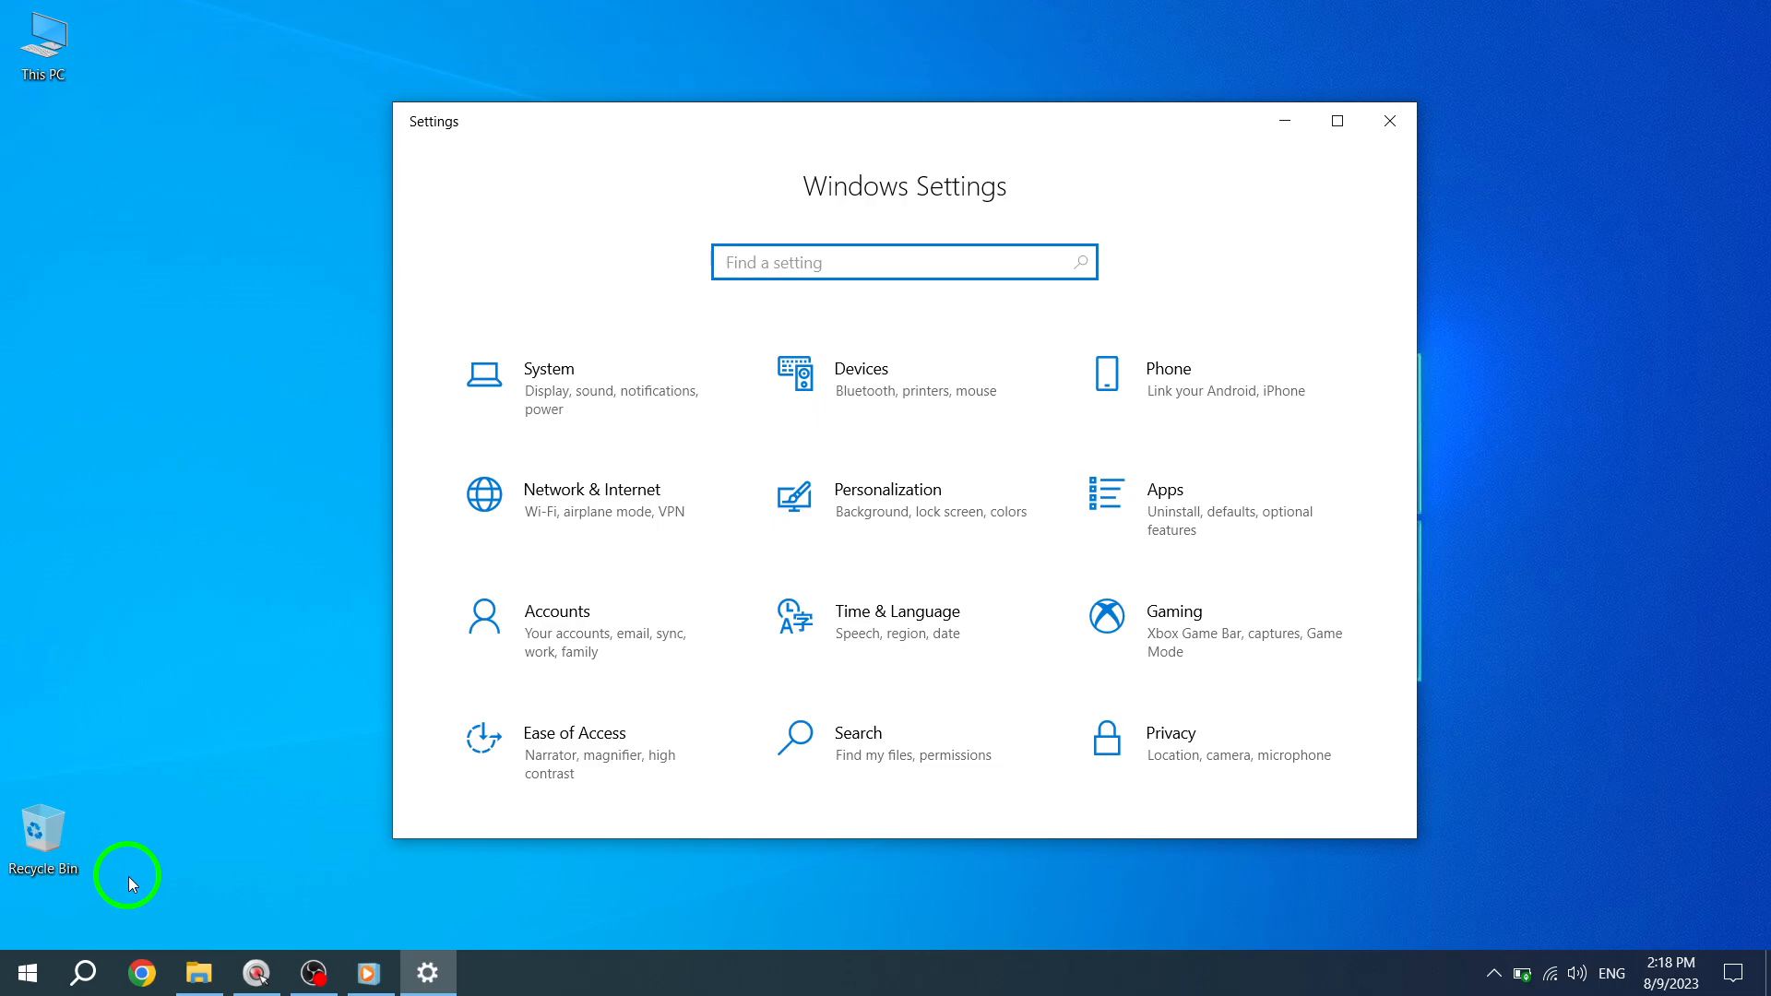
left_click(884, 756)
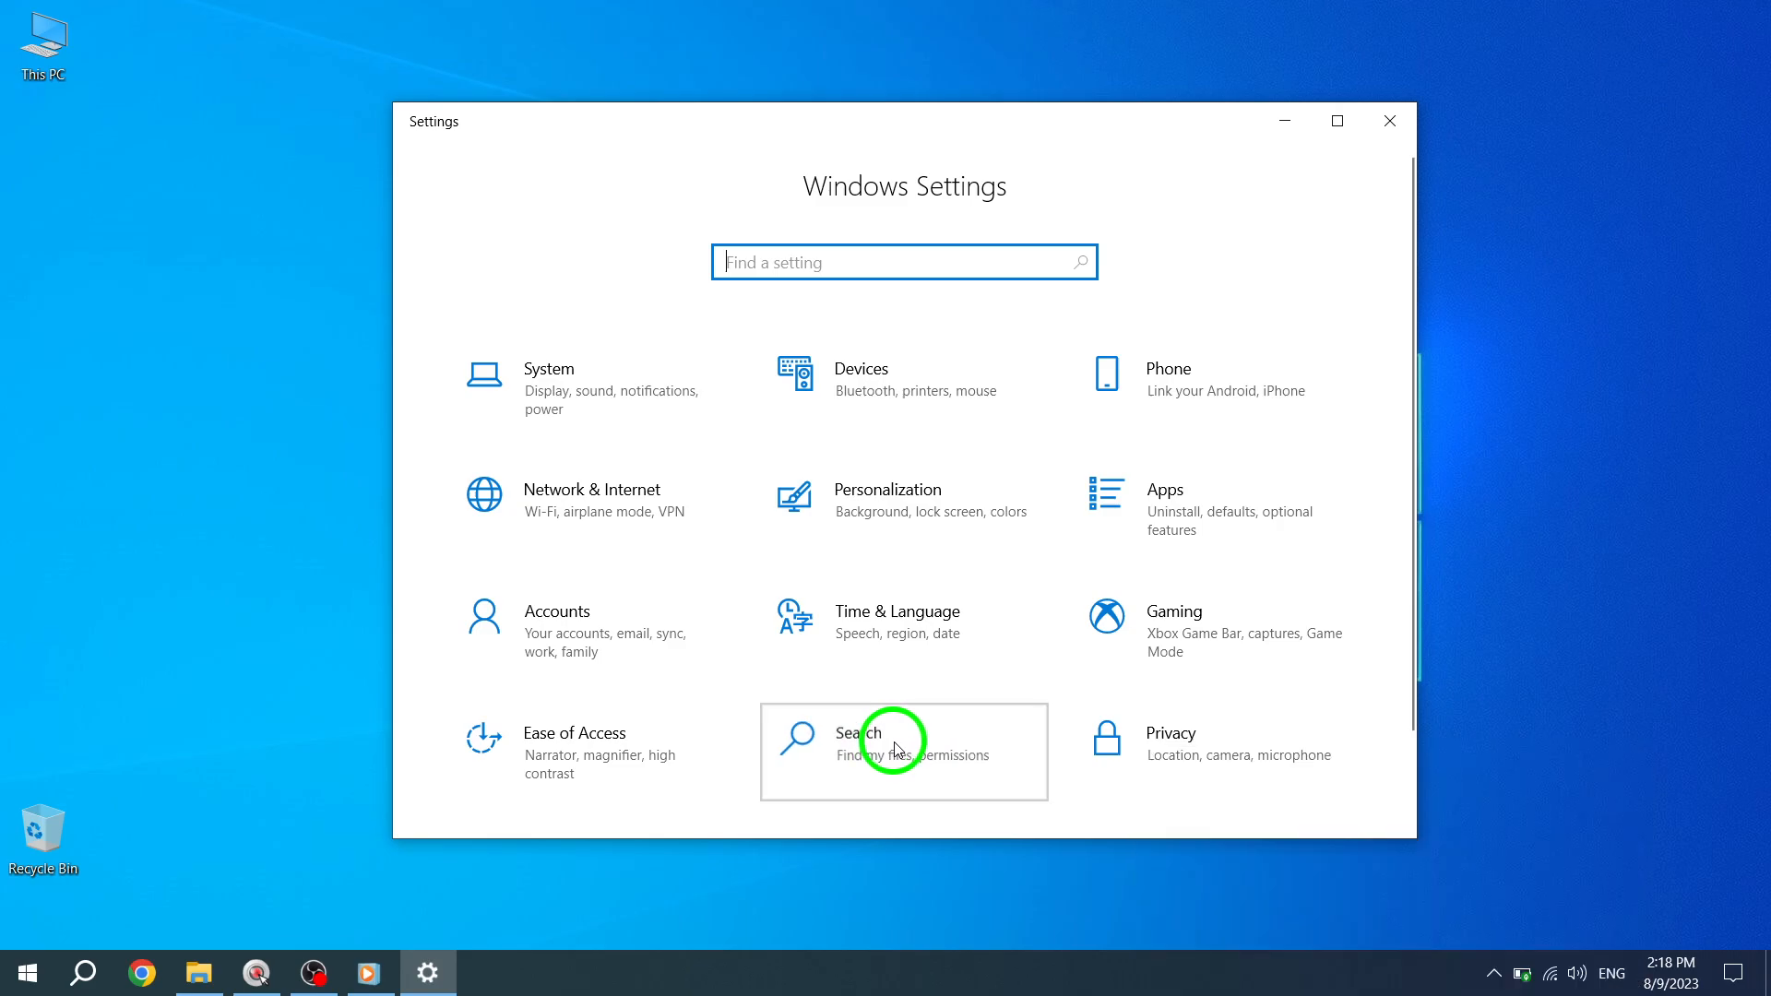
left_click(899, 749)
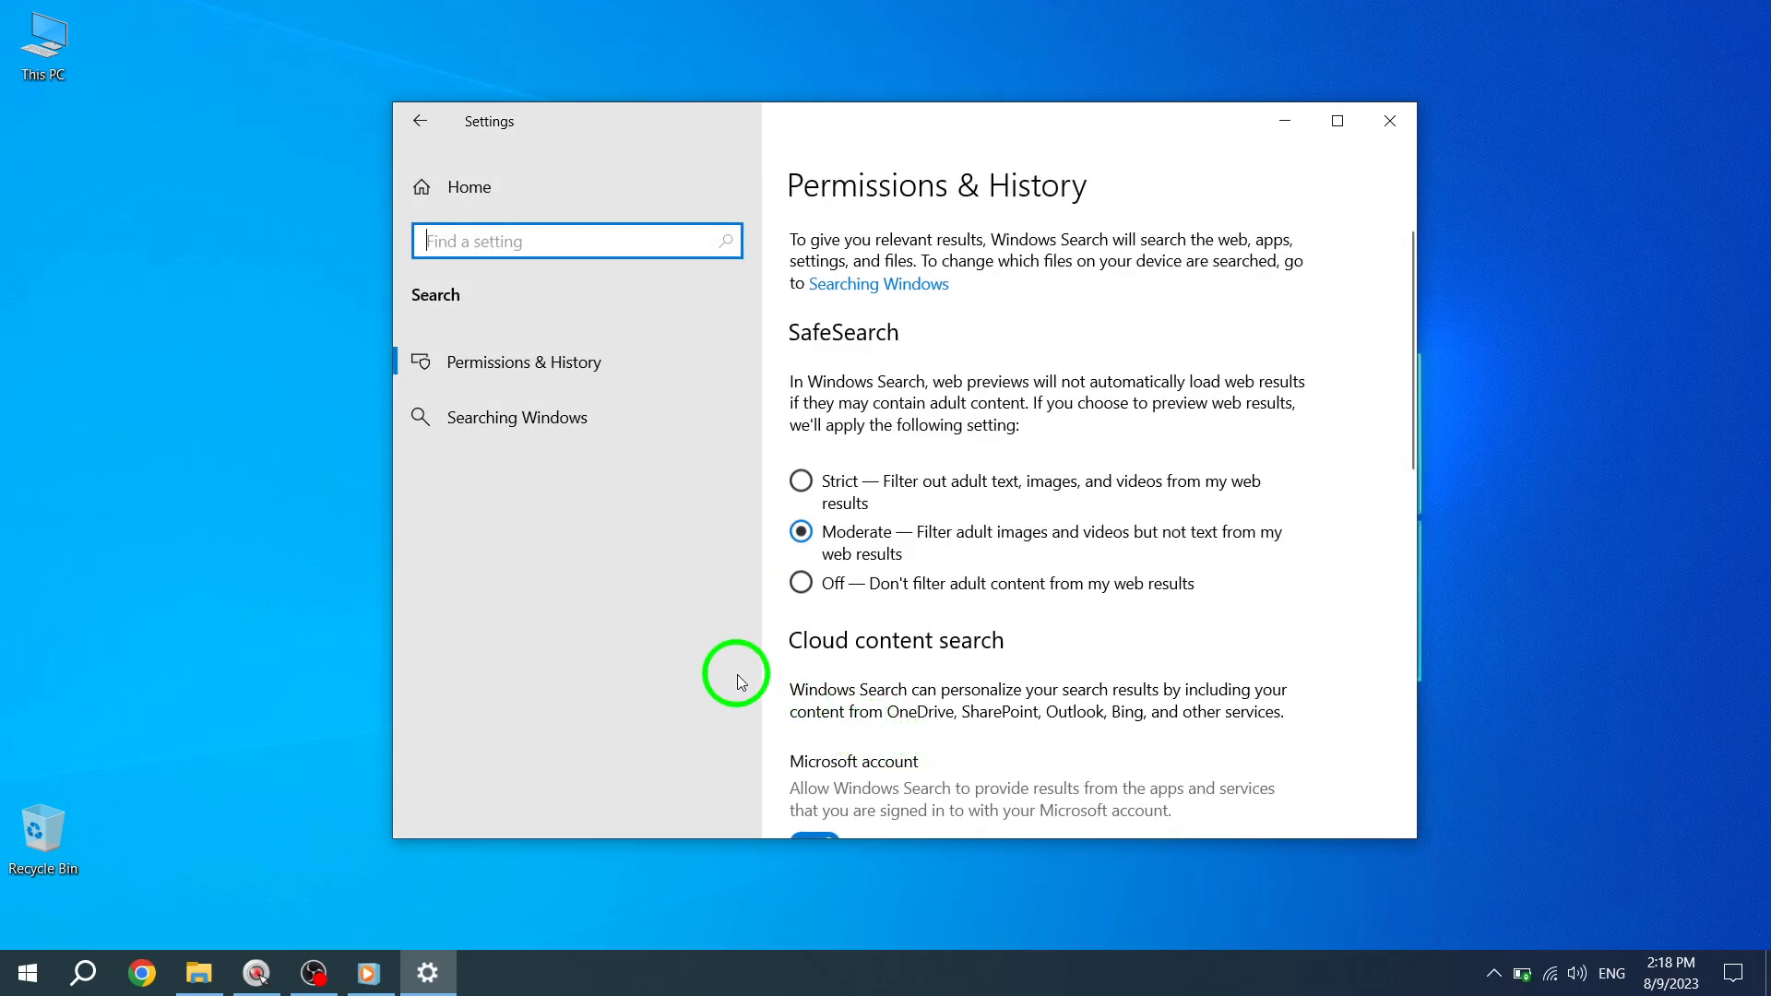